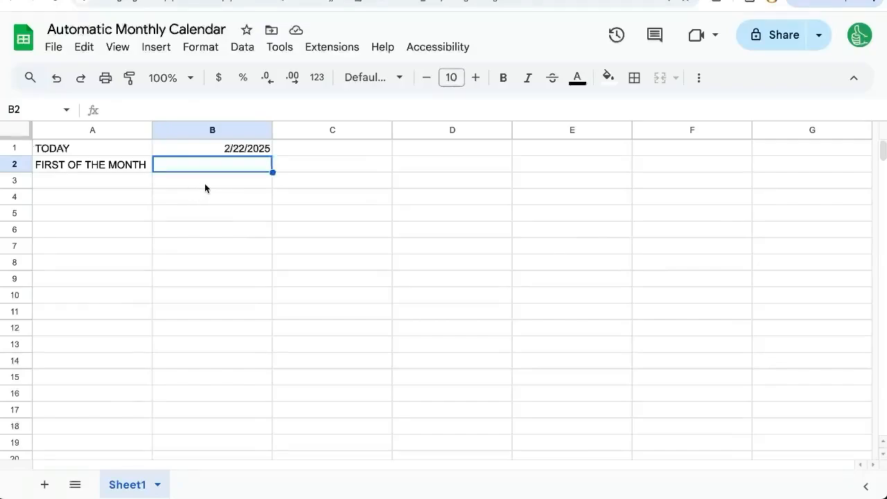
{"action": "mouse_move", "coordinate": [244, 182]}
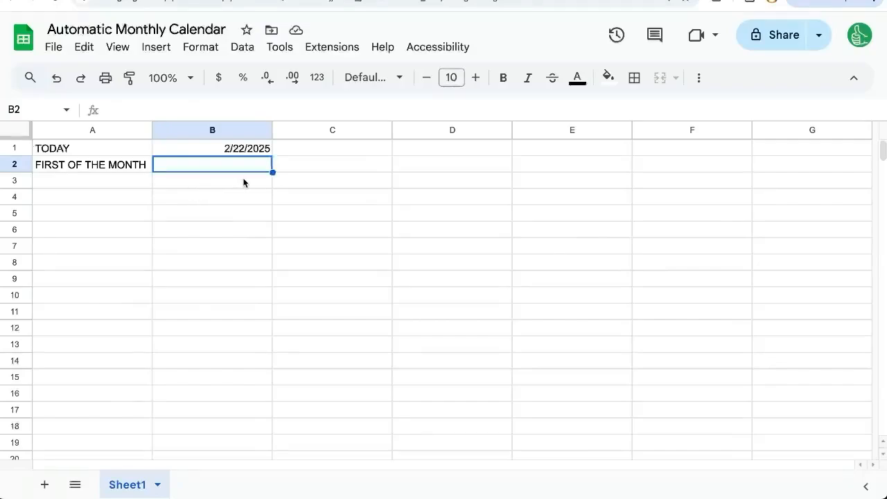
{"action": "mouse_move", "coordinate": [253, 155]}
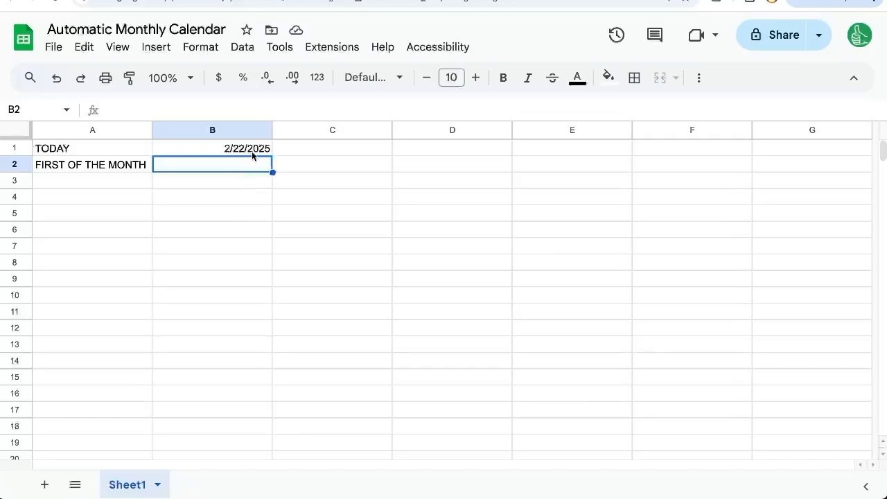
Enter =EOMONTH(TODAY(),-1)+1 in B2 to get 2/1/2025, then reopen the formula to review it.
{"action": "left_click", "coordinate": [212, 147]}
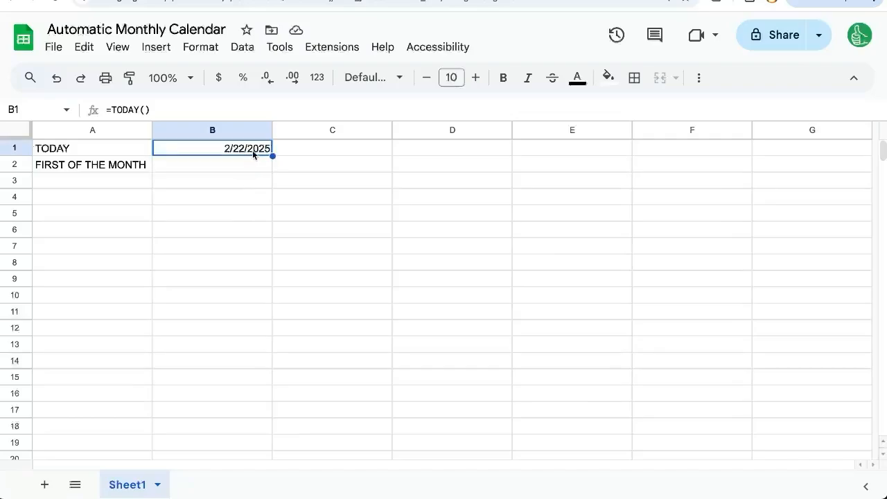
{"action": "mouse_move", "coordinate": [217, 175]}
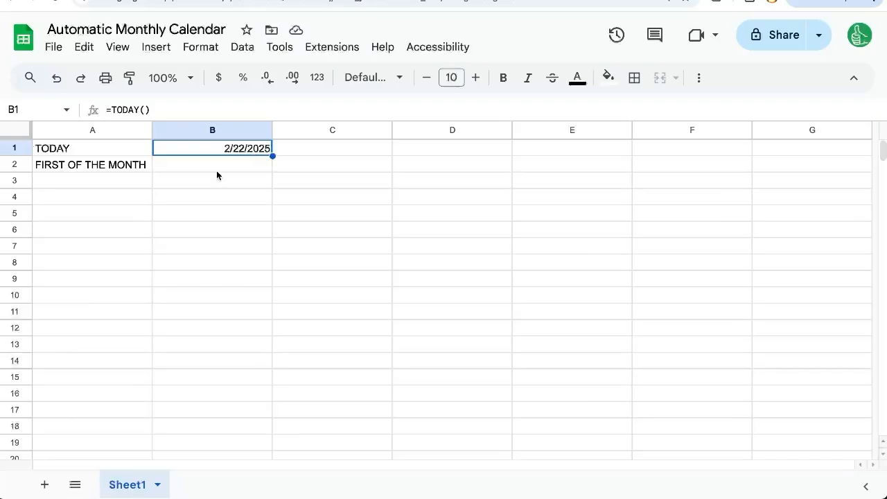
{"action": "left_click", "coordinate": [212, 164]}
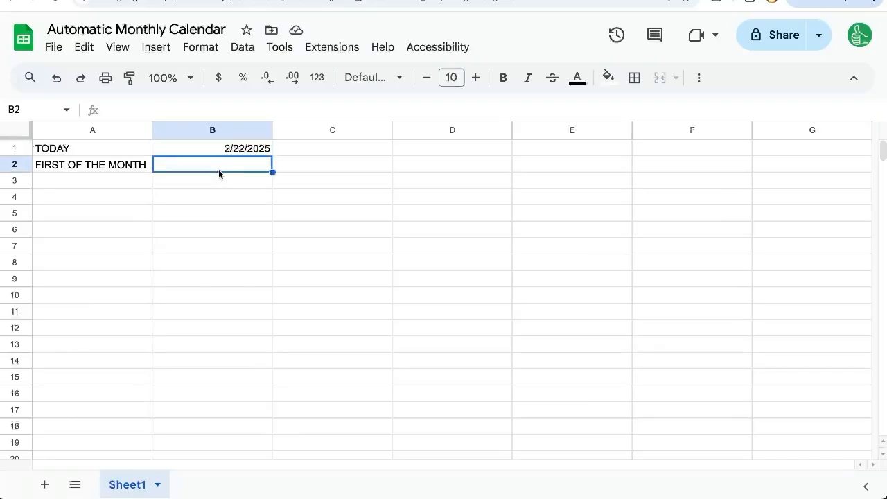
{"action": "mouse_move", "coordinate": [212, 171]}
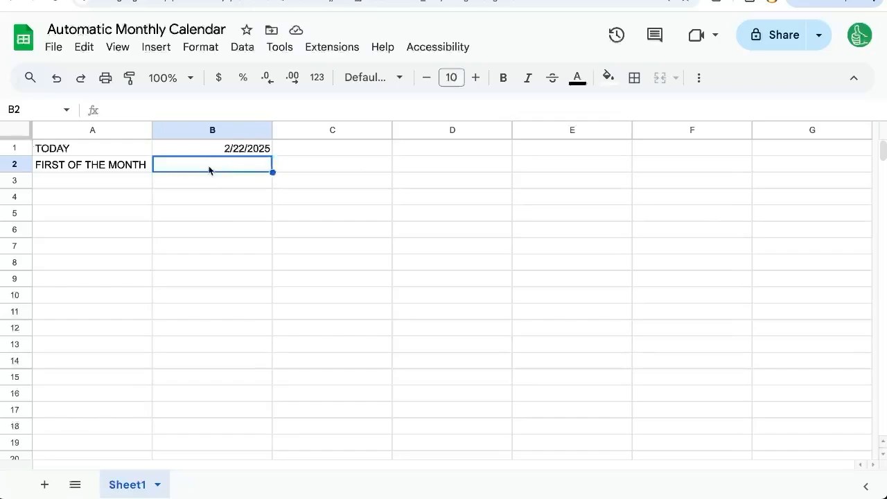
{"action": "type", "text": "="}
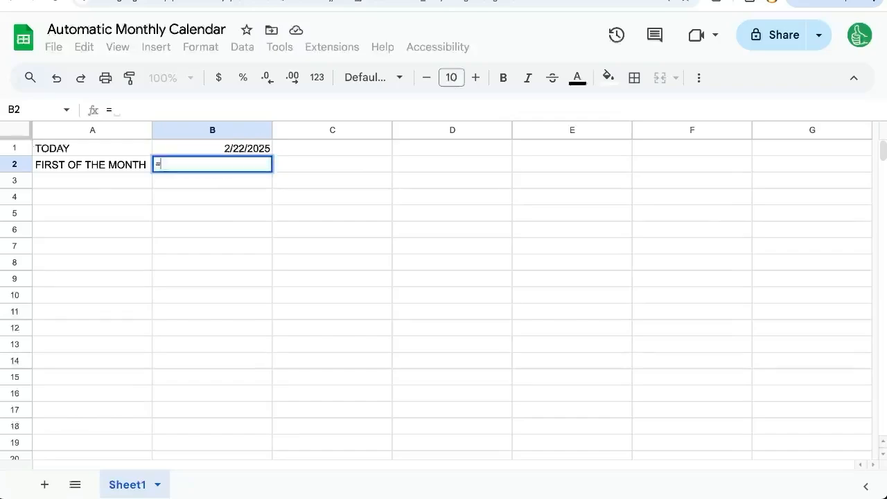
{"action": "type", "text": "EO"}
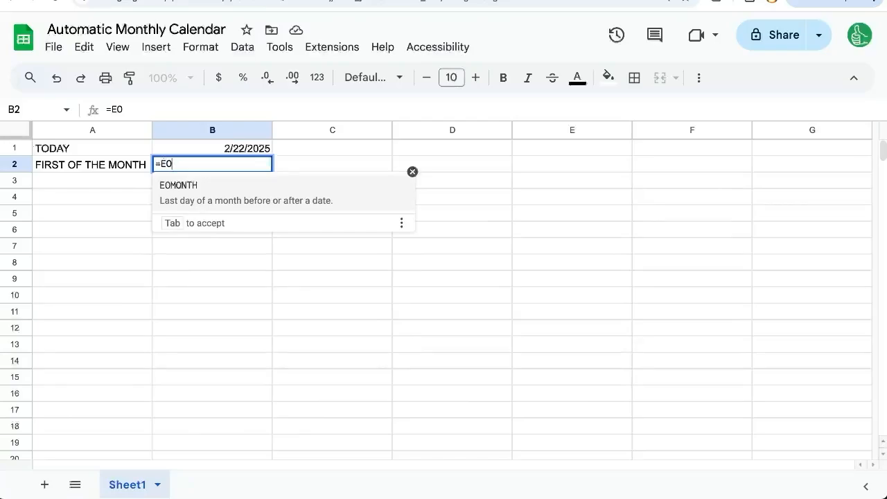
{"action": "type", "text": "MONTH(B"}
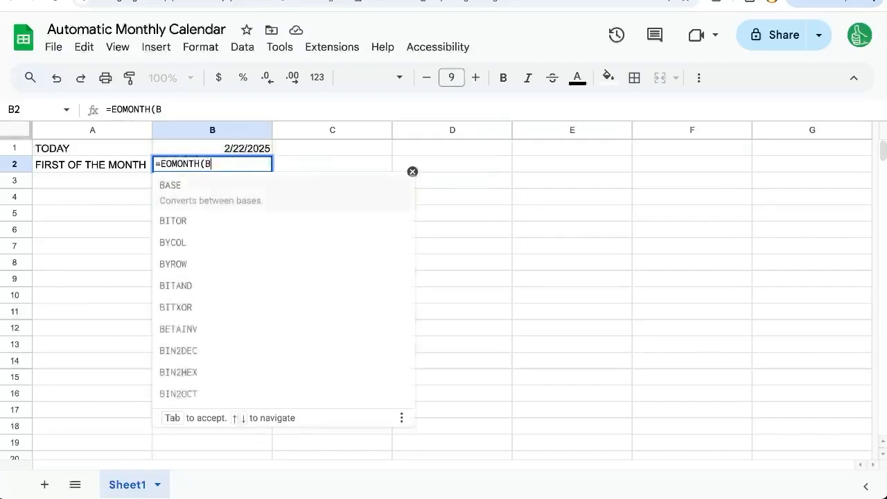
{"action": "type", "text": "T"}
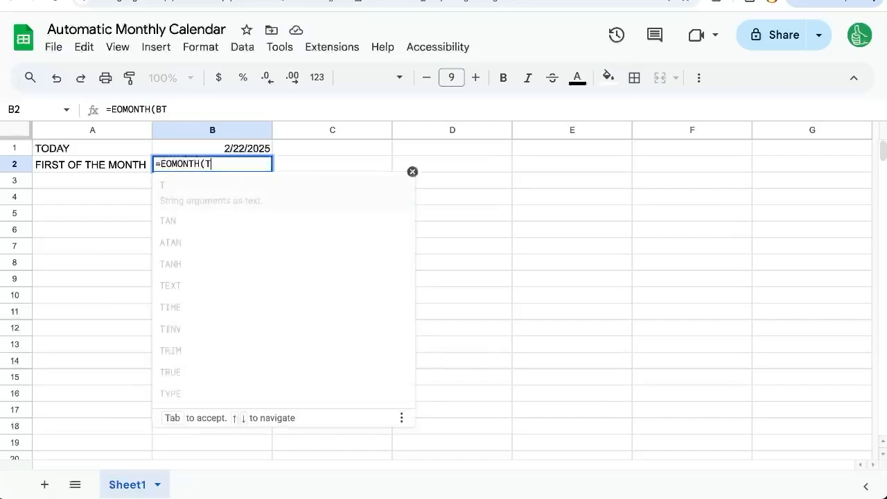
{"action": "type", "text": "ODAY(),"}
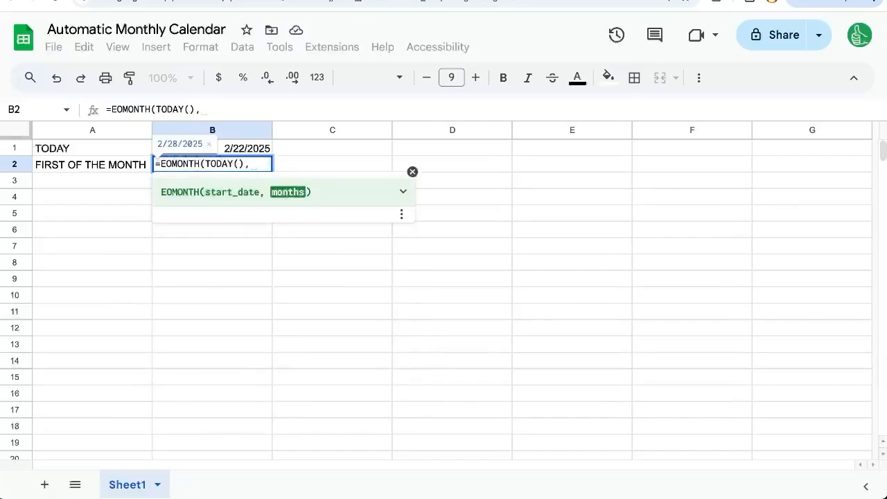
{"action": "type", "text": "-1"}
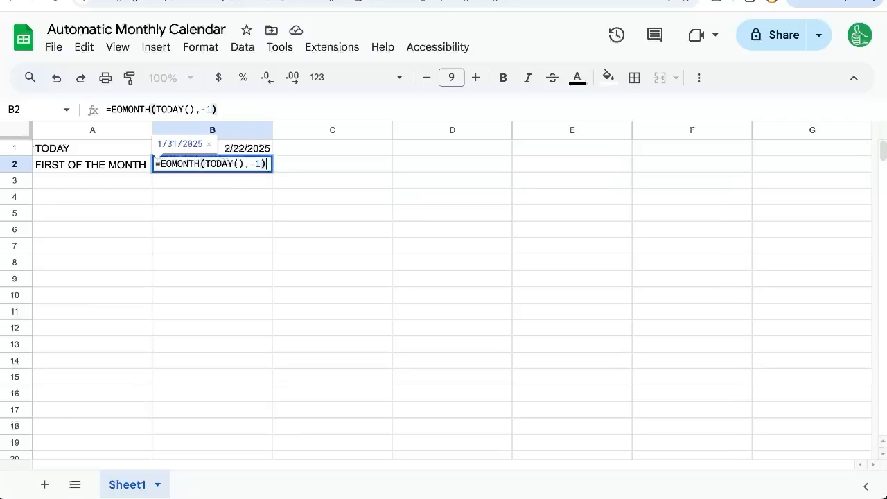
{"action": "type", "text": "+"}
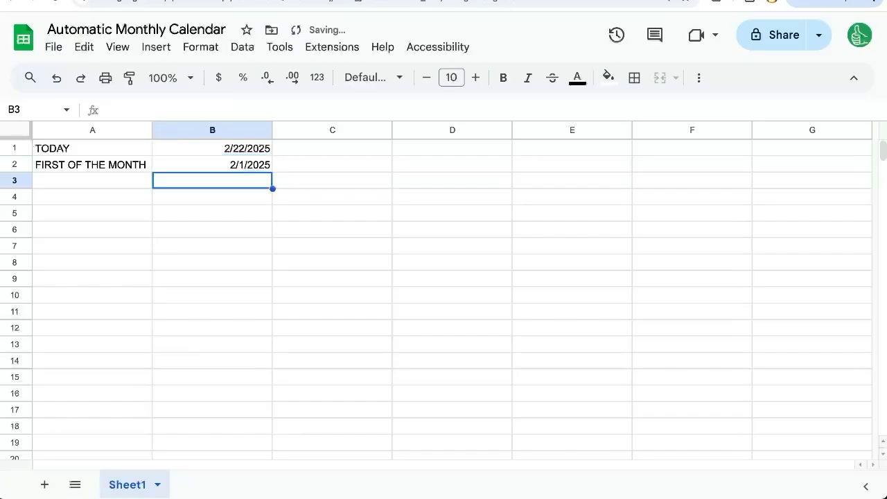
{"action": "double_click", "coordinate": [212, 164]}
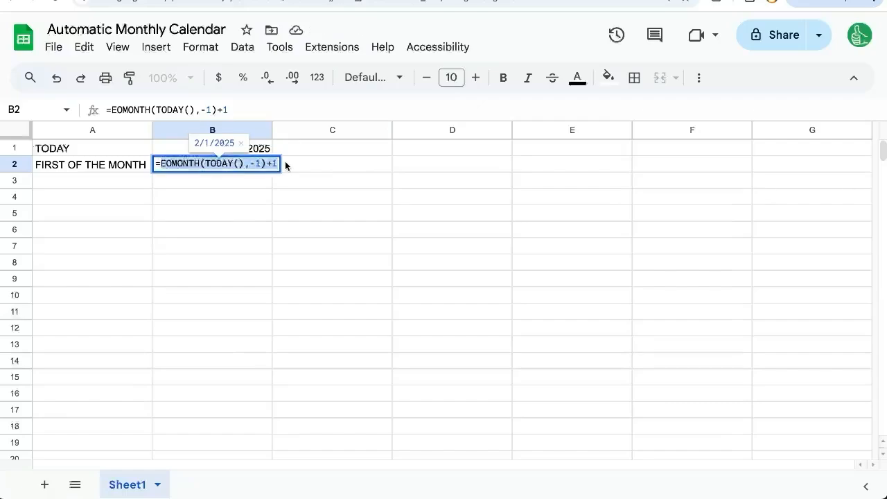
{"action": "mouse_move", "coordinate": [247, 176]}
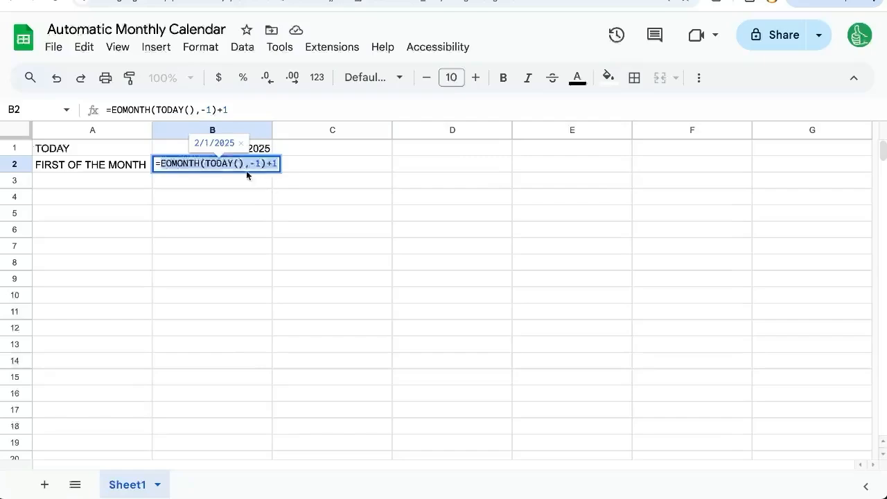
{"action": "left_click", "coordinate": [212, 163]}
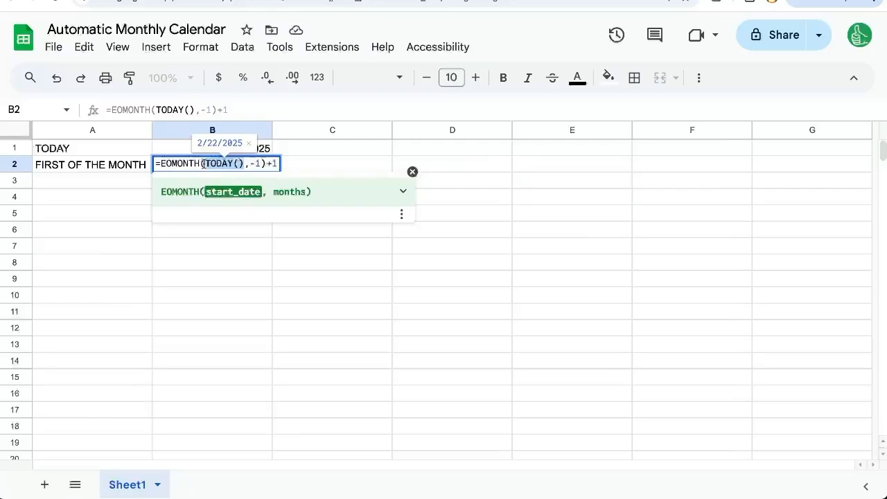
Commit the B2 formula and fill row 3 with weekday headers Sunday through Saturday.
{"action": "key", "text": "Return"}
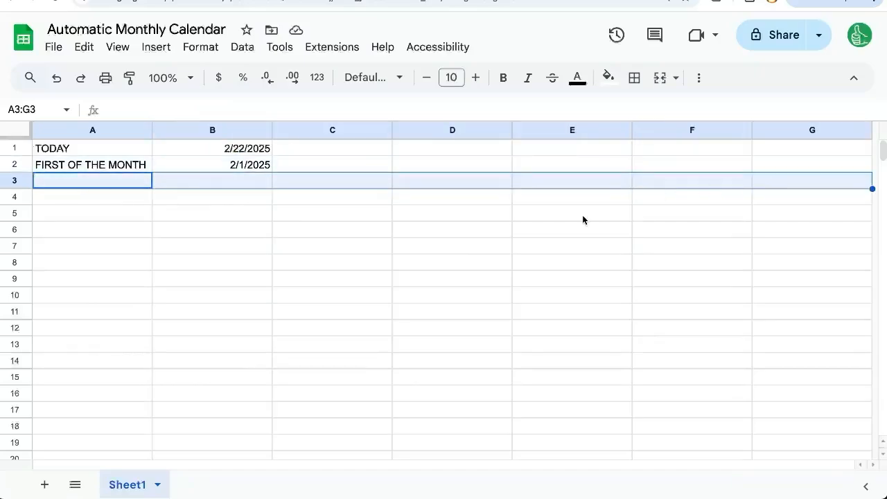
{"action": "mouse_move", "coordinate": [491, 190]}
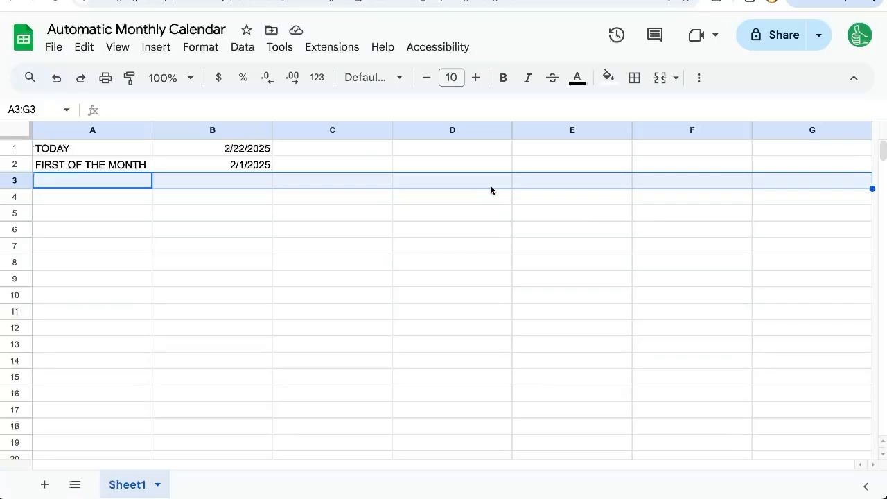
{"action": "mouse_move", "coordinate": [107, 188]}
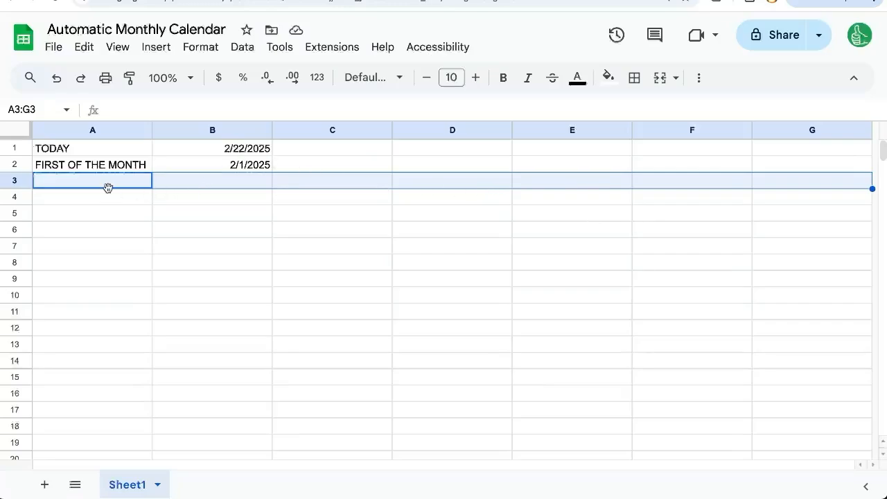
{"action": "type", "text": "Sunday"}
{"action": "left_click", "coordinate": [811, 196]}
{"action": "type", "text": "=EOMONTH(TODAY(),-1)+1"}
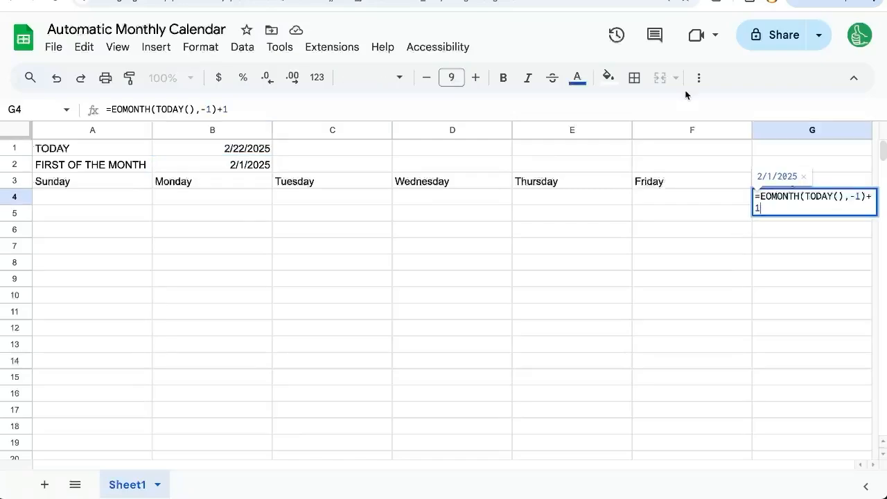
{"action": "type", "text": "-"}
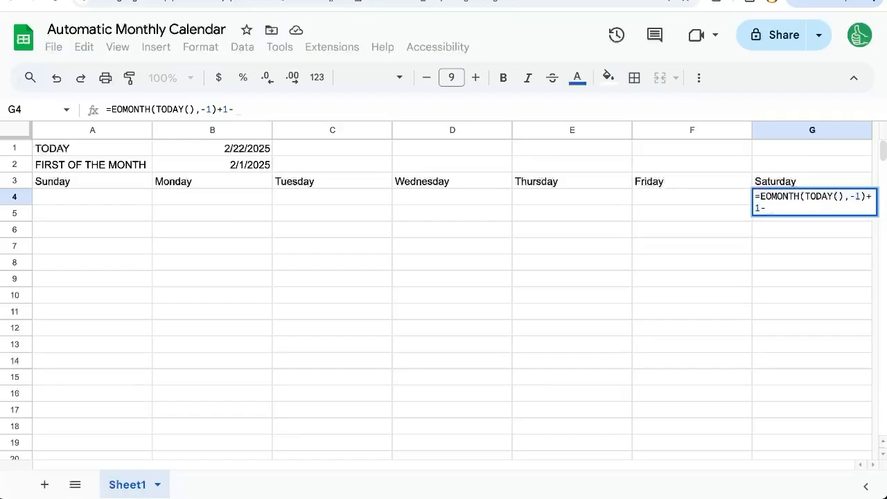
{"action": "left_click", "coordinate": [332, 165]}
{"action": "type", "text": "=WEEKDAY(EOMONTH(TODAY(),-1)+1)"}
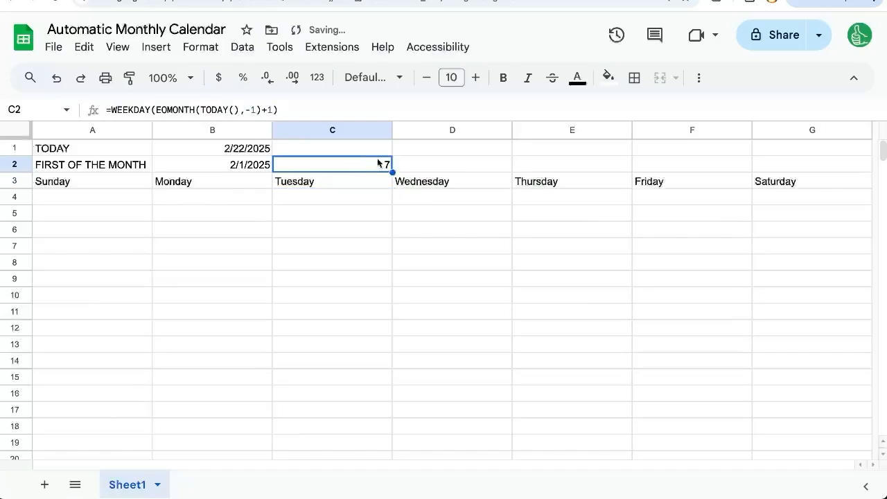
In G4 enter =EOMONTH(TODAY(),-1)+1-WEEKDAY(EOMONTH(TODAY(),-1)+1)+7, showing 2/1/2025.
{"action": "left_click", "coordinate": [812, 201]}
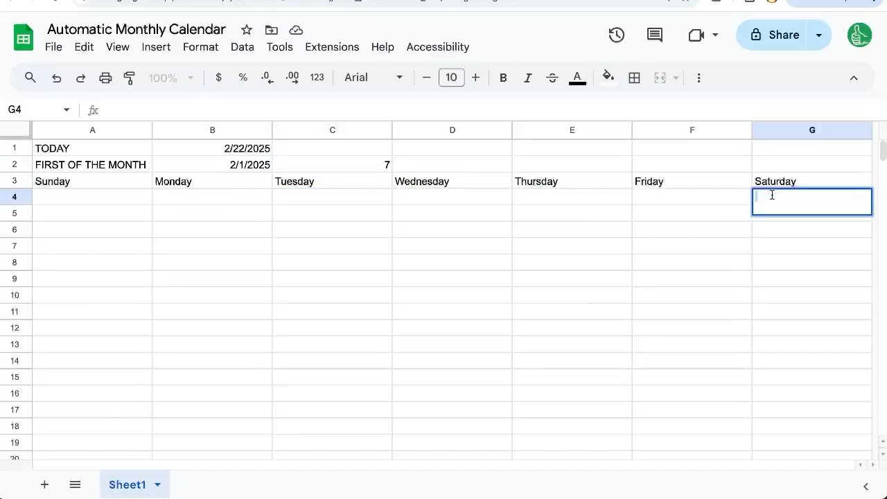
{"action": "type", "text": "=EOMONTH(TODAY(),-1)+1"}
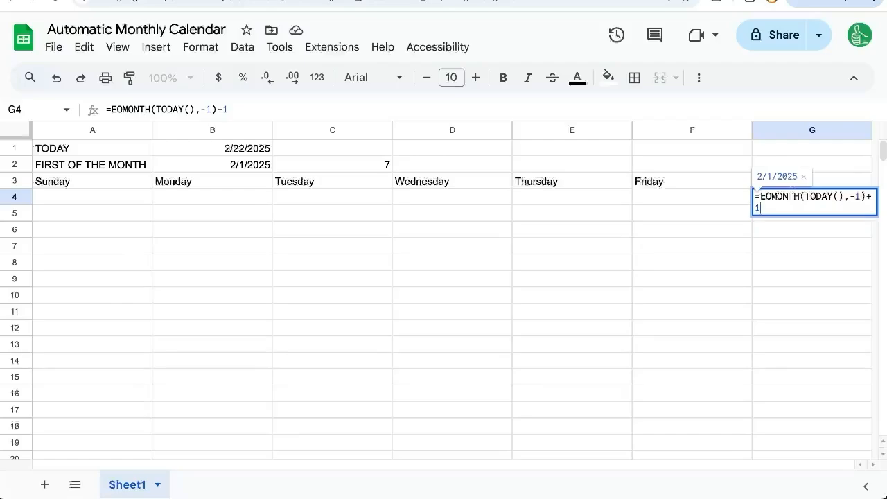
{"action": "type", "text": "-WEEKDAY("}
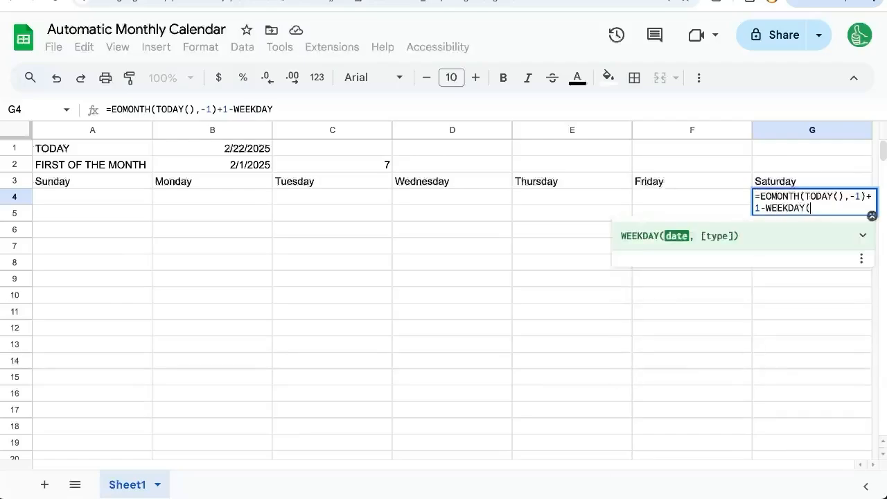
{"action": "type", "text": "EOMONTH(TODAY(),-1)+1)"}
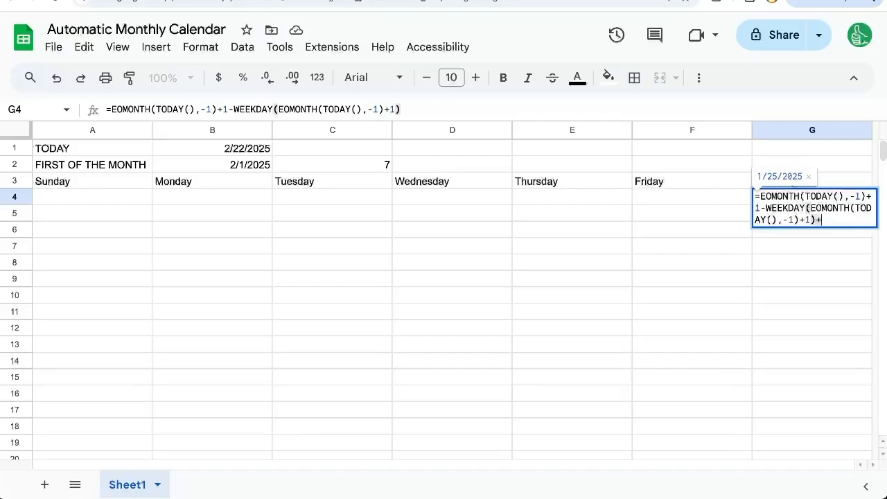
{"action": "type", "text": "+7"}
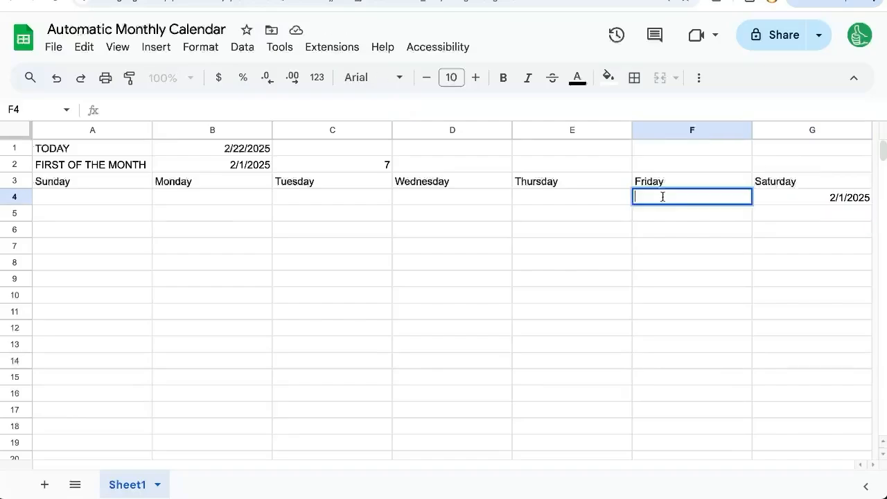
Enter the first-week date formula in A4:F4, starting from Sunday 1/26/2025.
{"action": "type", "text": "=EOMONTH(TODAY(),-1)+1-WEEKDAY(EOMONTH(TODAY(),-1)+1)+7"}
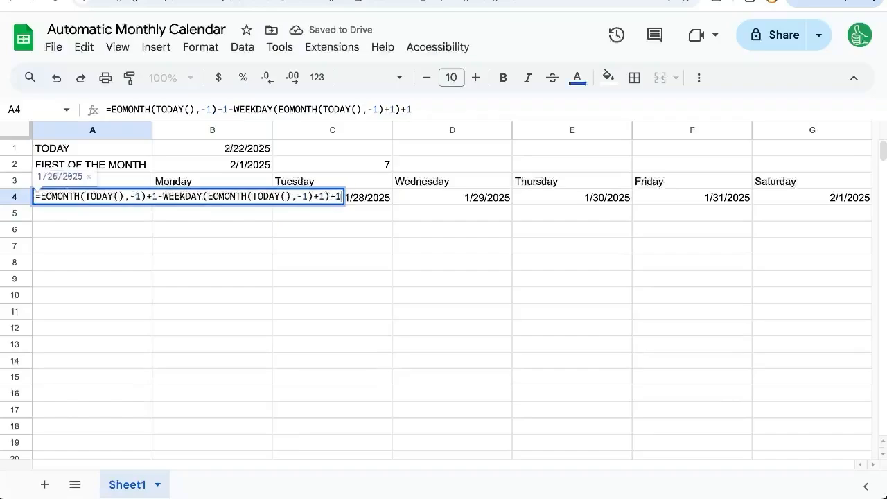
{"action": "mouse_move", "coordinate": [670, 202]}
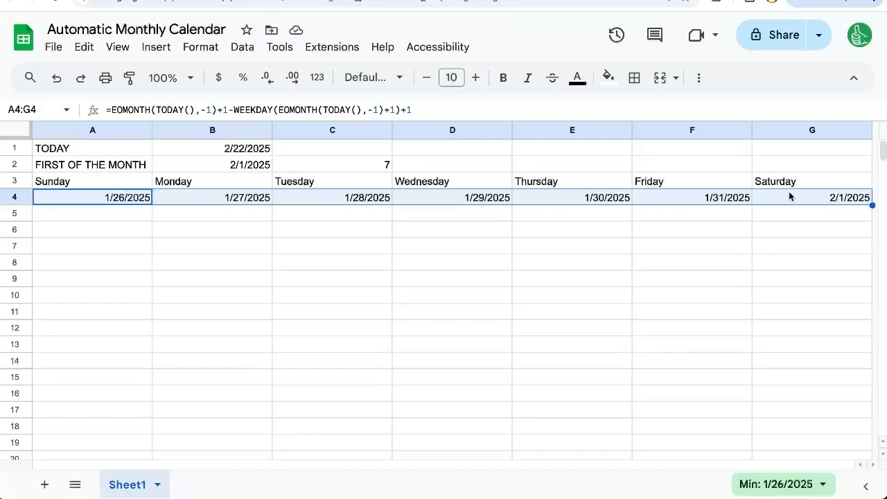
{"action": "mouse_move", "coordinate": [7, 219]}
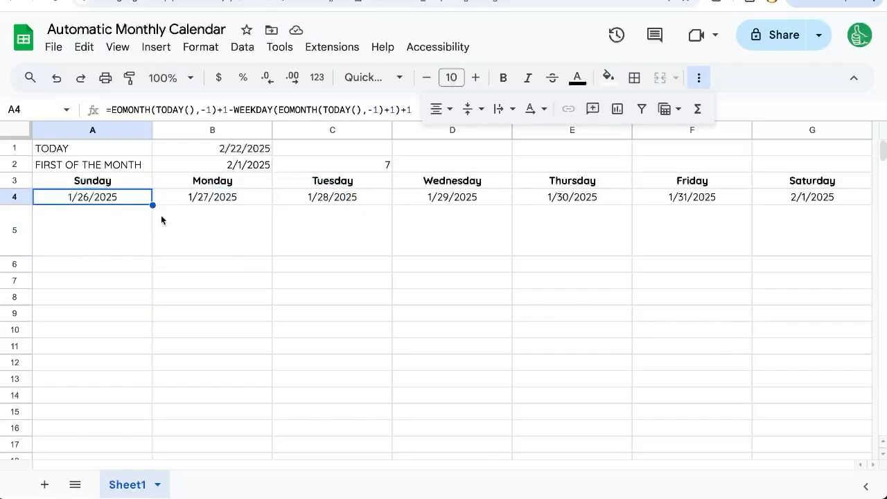
{"action": "mouse_move", "coordinate": [88, 269]}
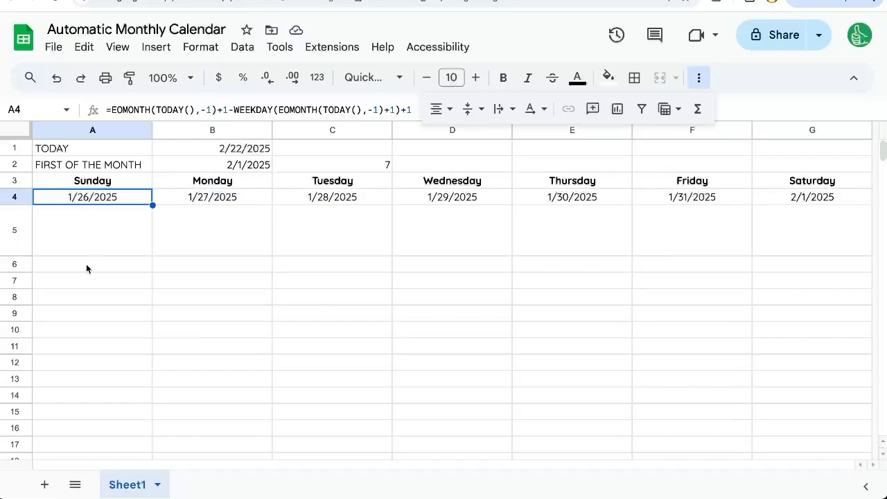
Enter =A4+7 in A6 so the following weeks' dates begin at 2/2/2025.
{"action": "type", "text": "="}
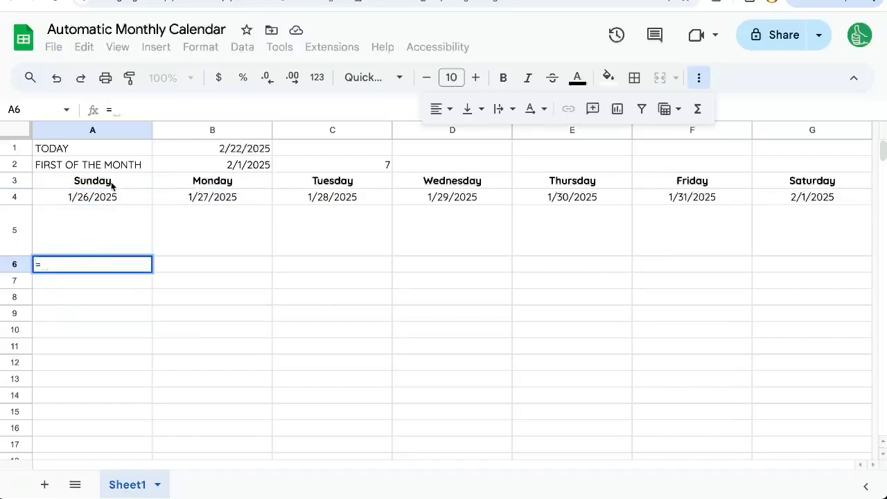
{"action": "type", "text": "A4+7"}
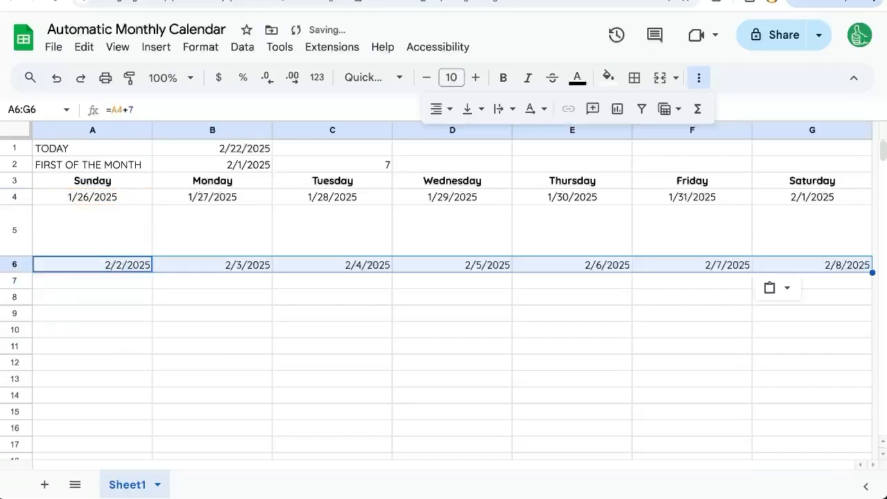
{"action": "left_click", "coordinate": [93, 298]}
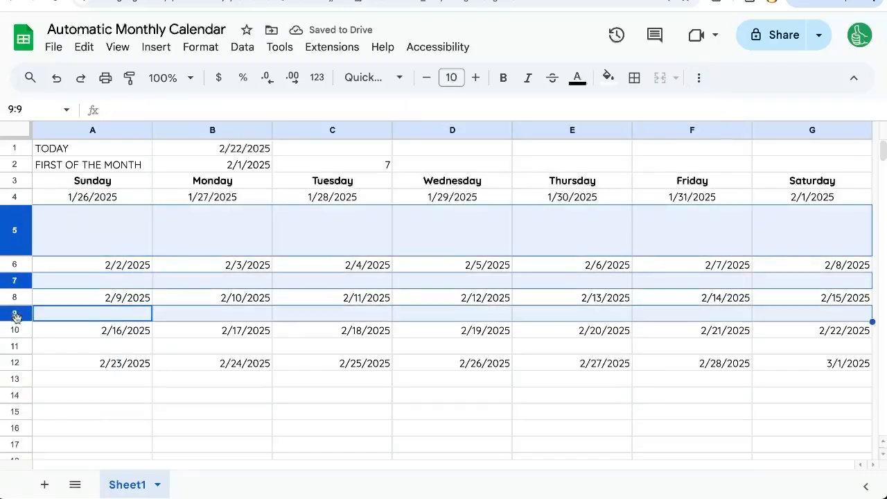
Select the whole sheet, center everything vertically, and check the Saturday date formula.
{"action": "left_click", "coordinate": [92, 379]}
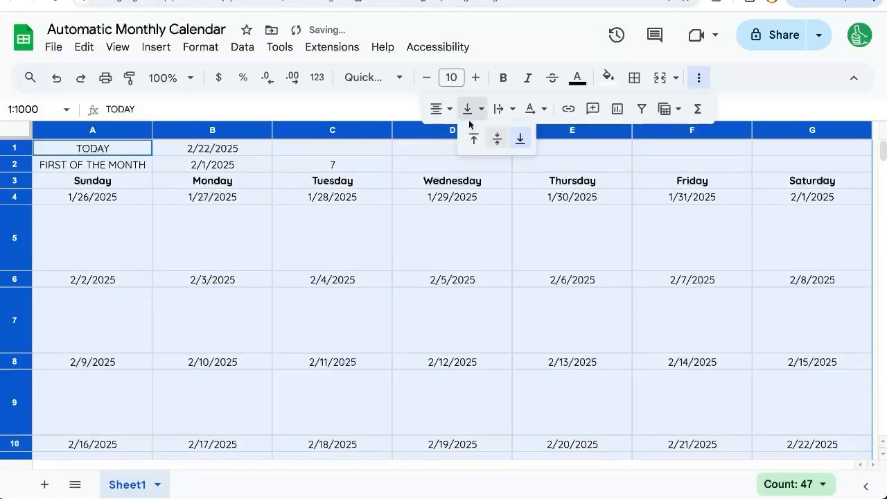
{"action": "left_click", "coordinate": [452, 238]}
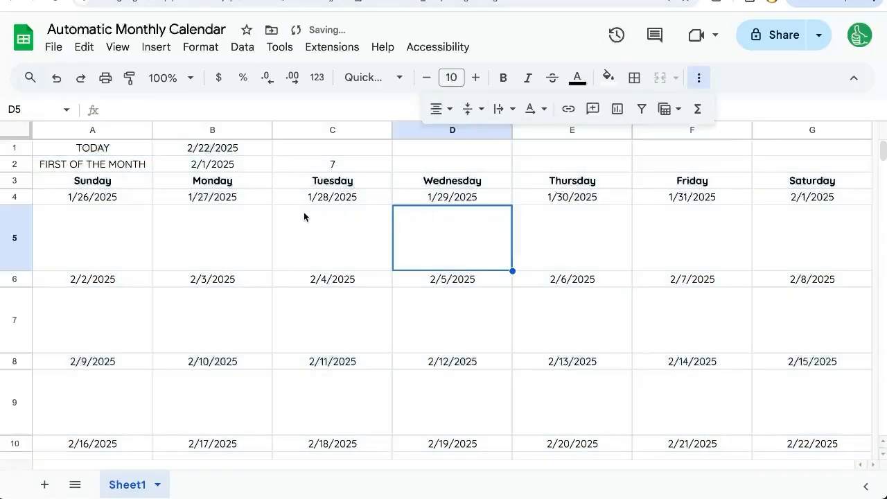
{"action": "left_click", "coordinate": [811, 197]}
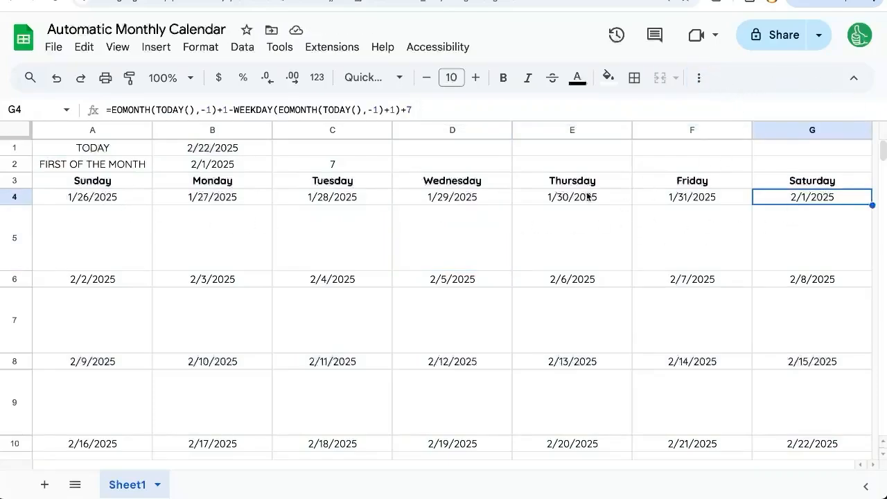
Review the B1 and B2 formulas, delete the C2 weekday helper, and scroll the calendar.
{"action": "left_click", "coordinate": [212, 148]}
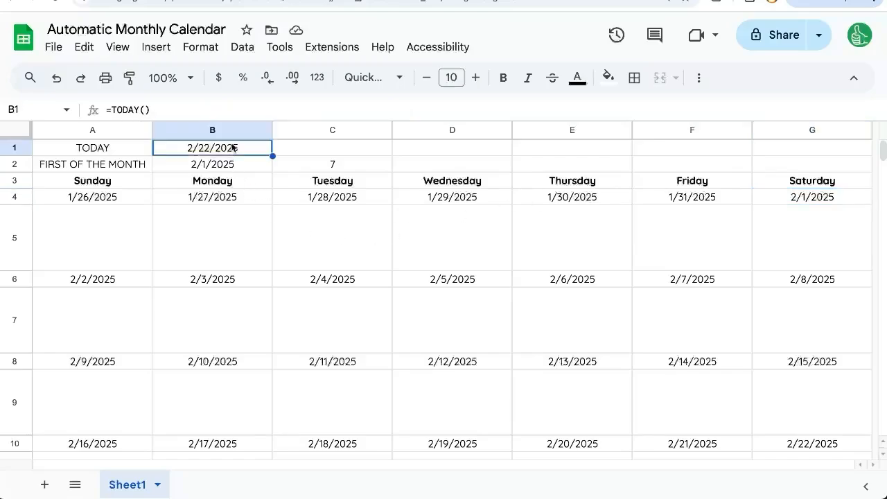
{"action": "mouse_move", "coordinate": [252, 218]}
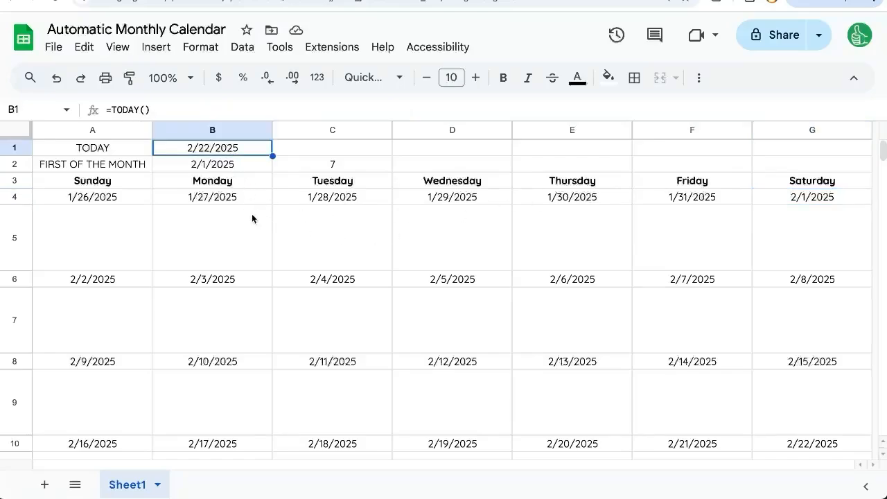
{"action": "left_click", "coordinate": [212, 164]}
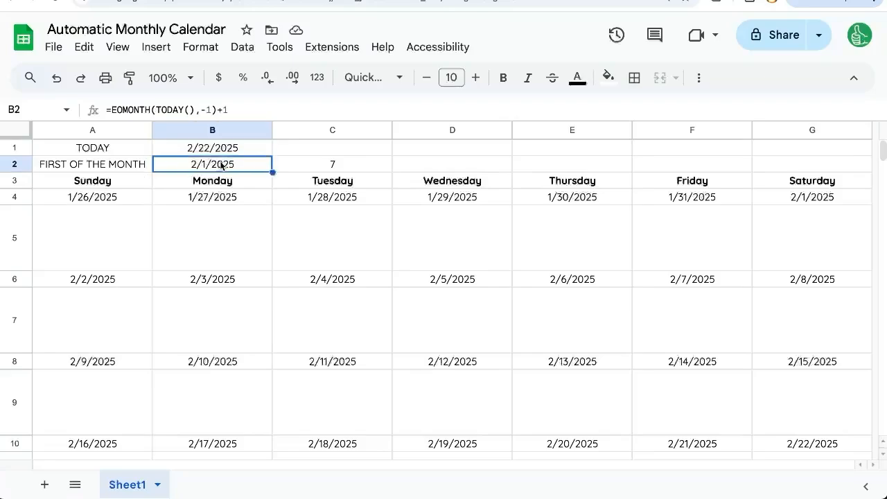
{"action": "left_click", "coordinate": [332, 164]}
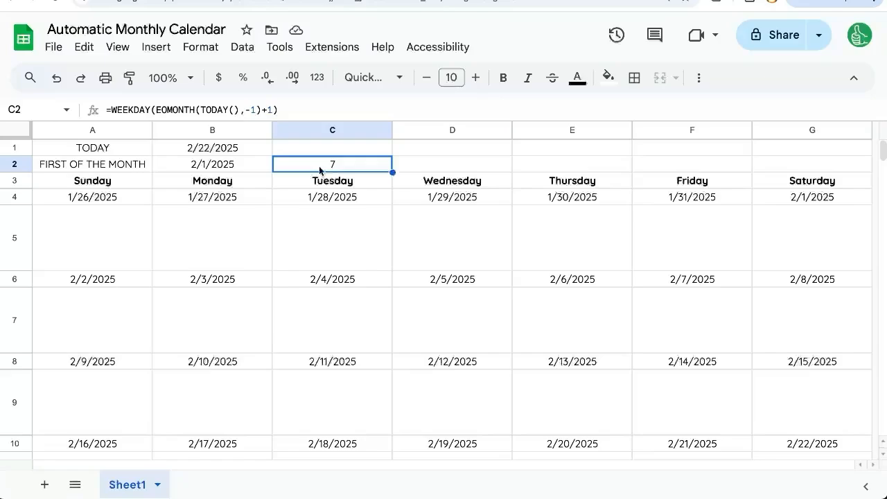
{"action": "key", "text": "Delete"}
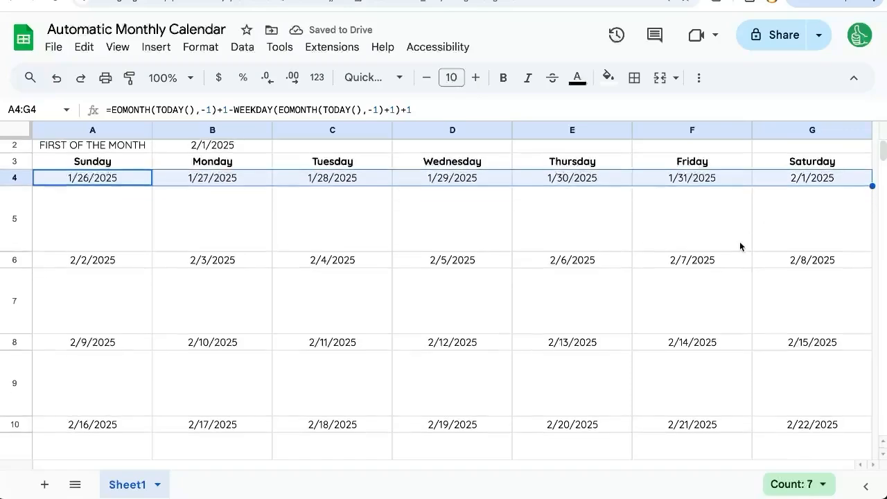
{"action": "scroll", "scroll_direction": "down", "scroll_amount": 3}
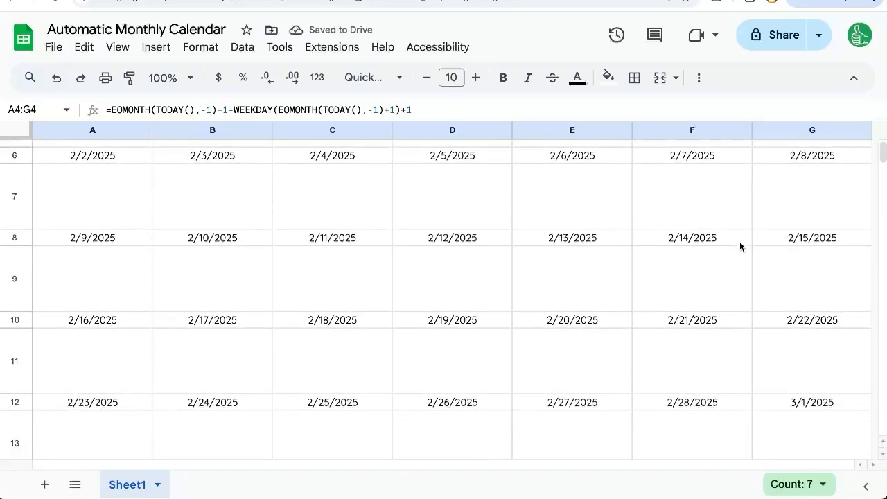
{"action": "scroll", "scroll_direction": "up", "scroll_amount": 3}
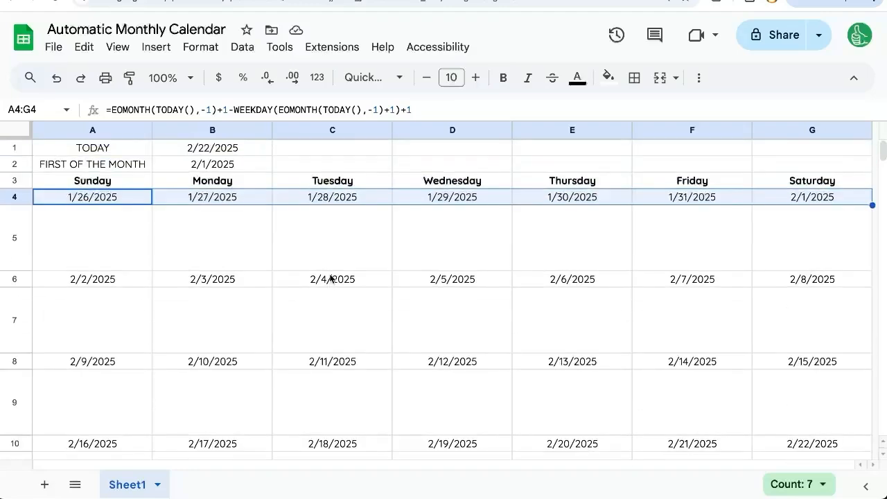
{"action": "left_click", "coordinate": [212, 238]}
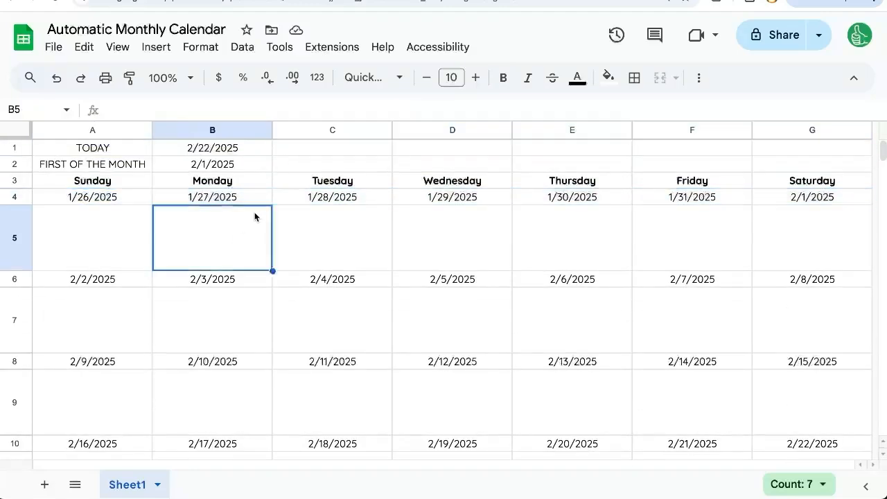